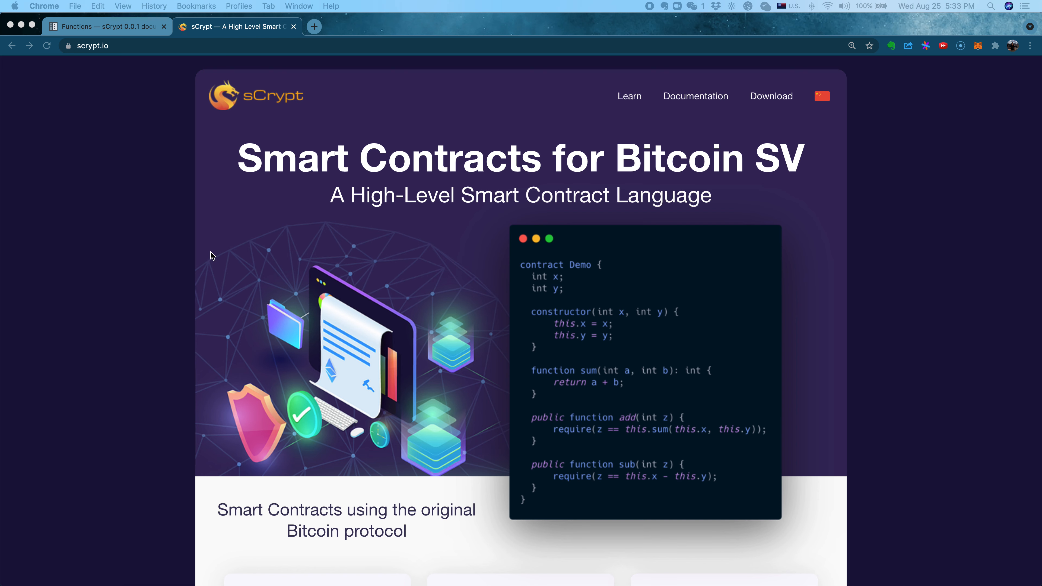
pyautogui.moveTo(363, 165)
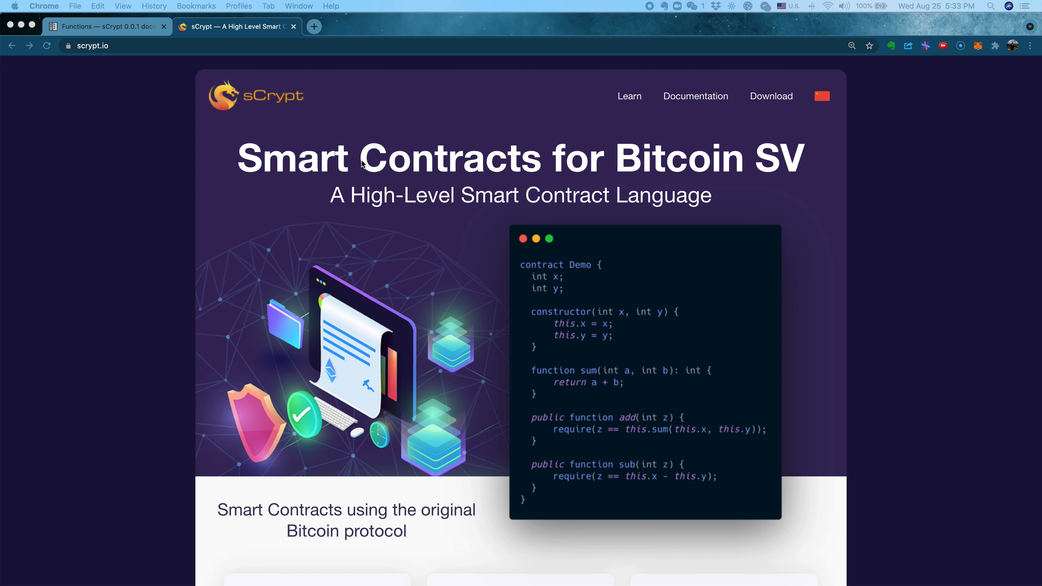
pyautogui.moveTo(695, 96)
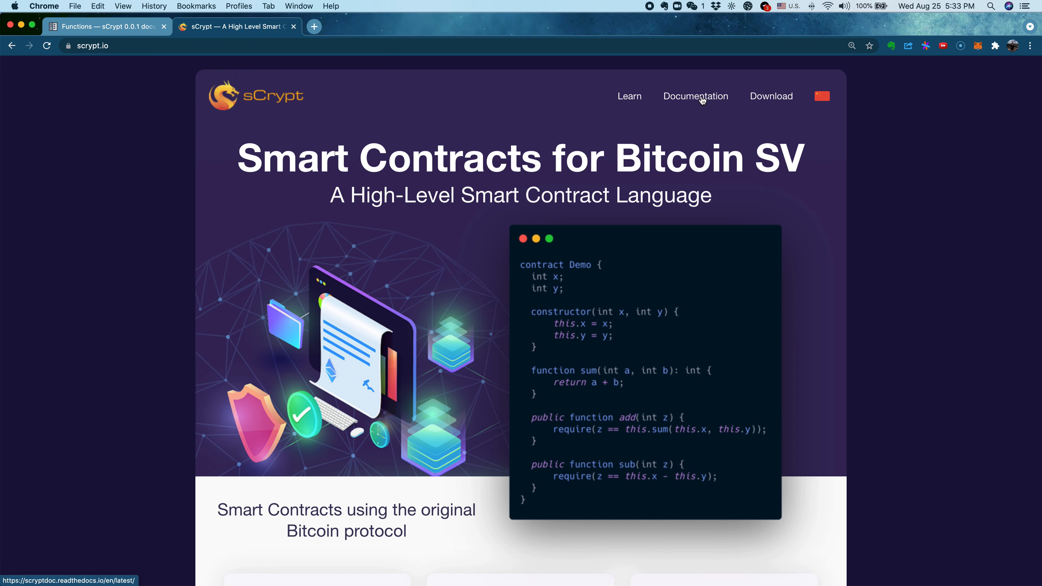
# - Open the sCrypt documentation from the scrypt.io header in a new tab
pyautogui.click(695, 96)
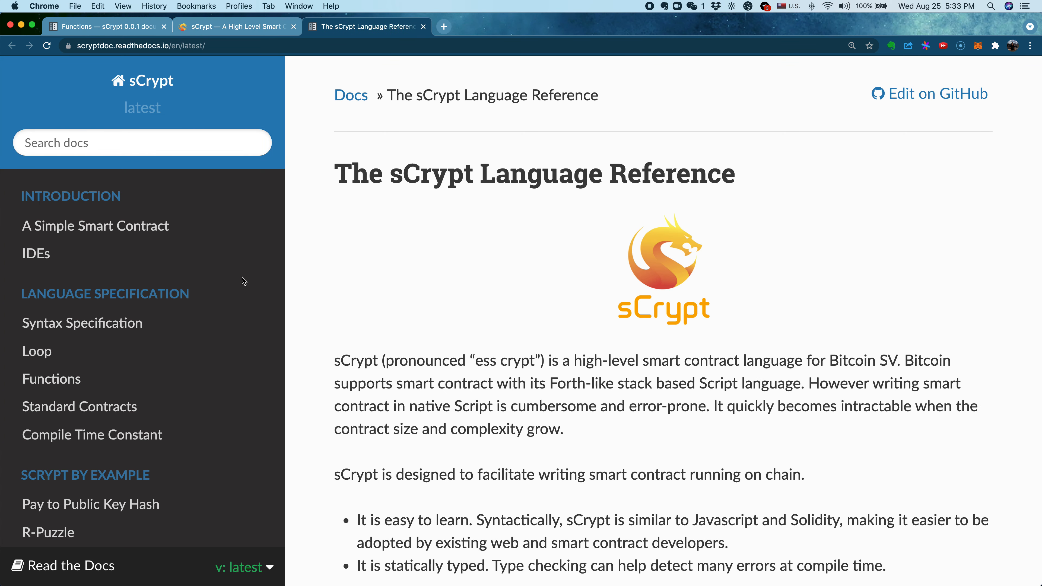
pyautogui.moveTo(146, 306)
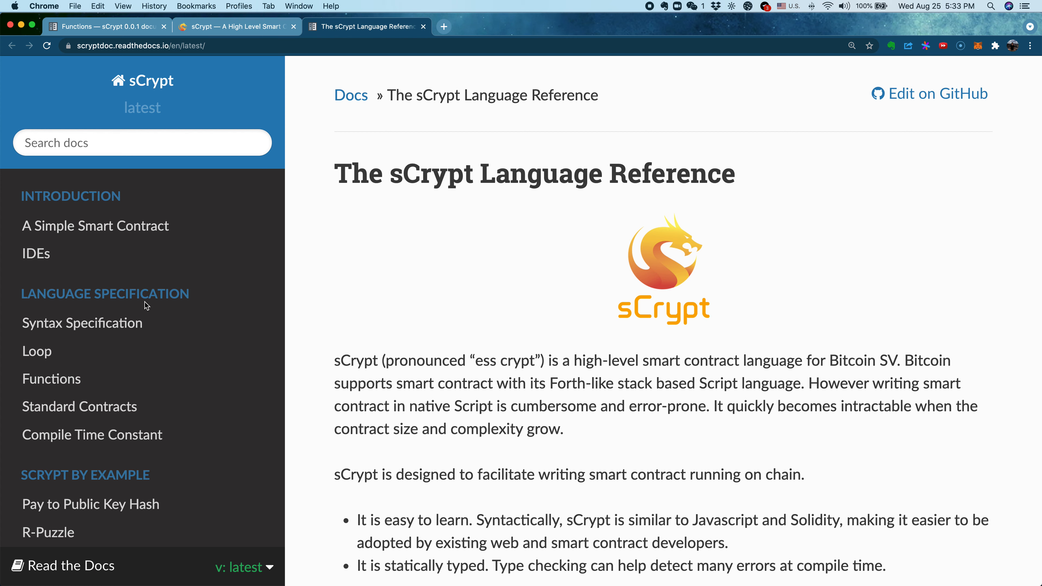
# - Navigate to the Functions page under Language Specification in the docs sidebar
pyautogui.click(51, 379)
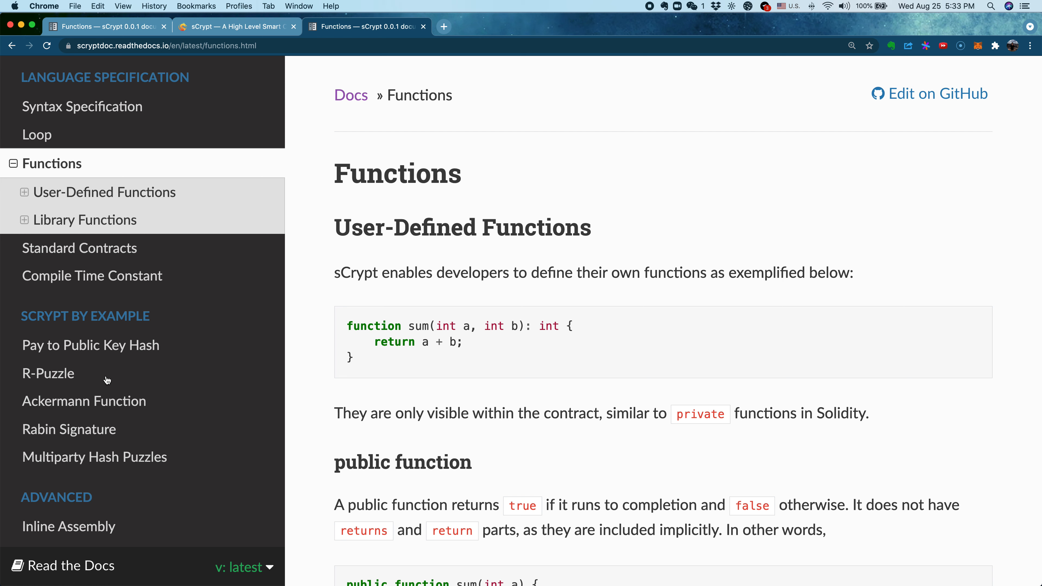
pyautogui.moveTo(376, 326)
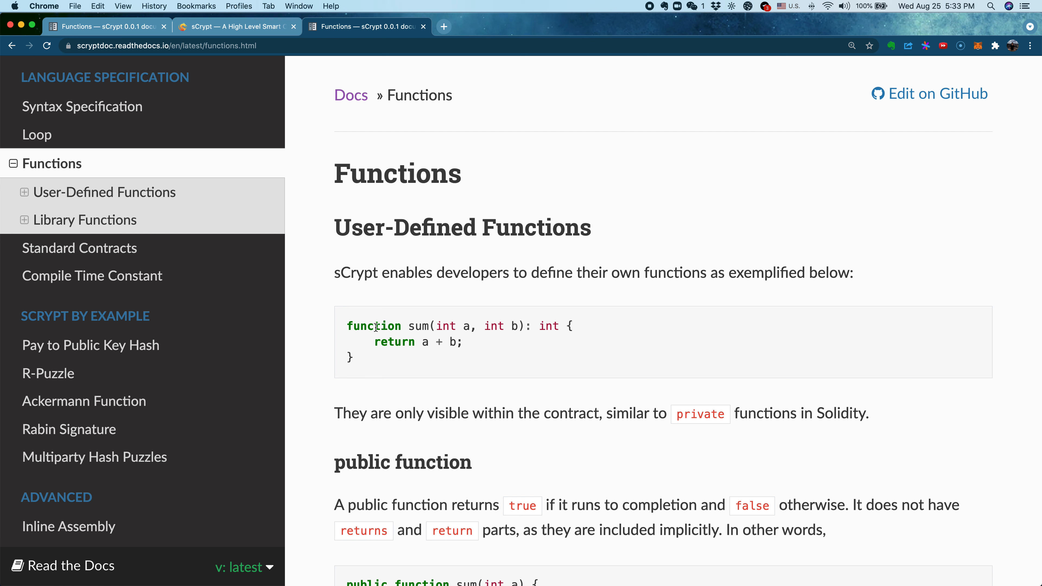
pyautogui.moveTo(408, 326)
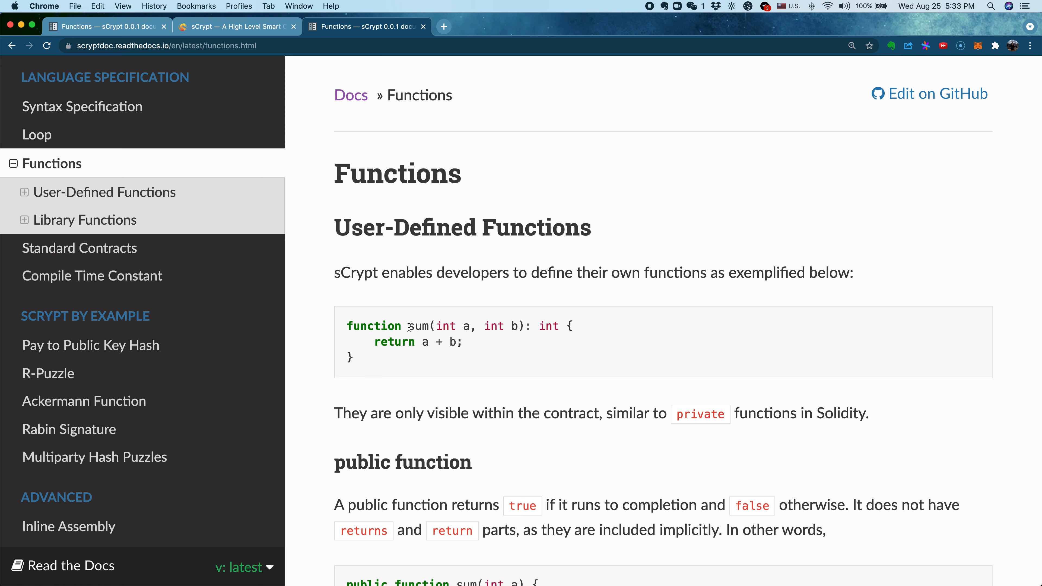
pyautogui.moveTo(519, 329)
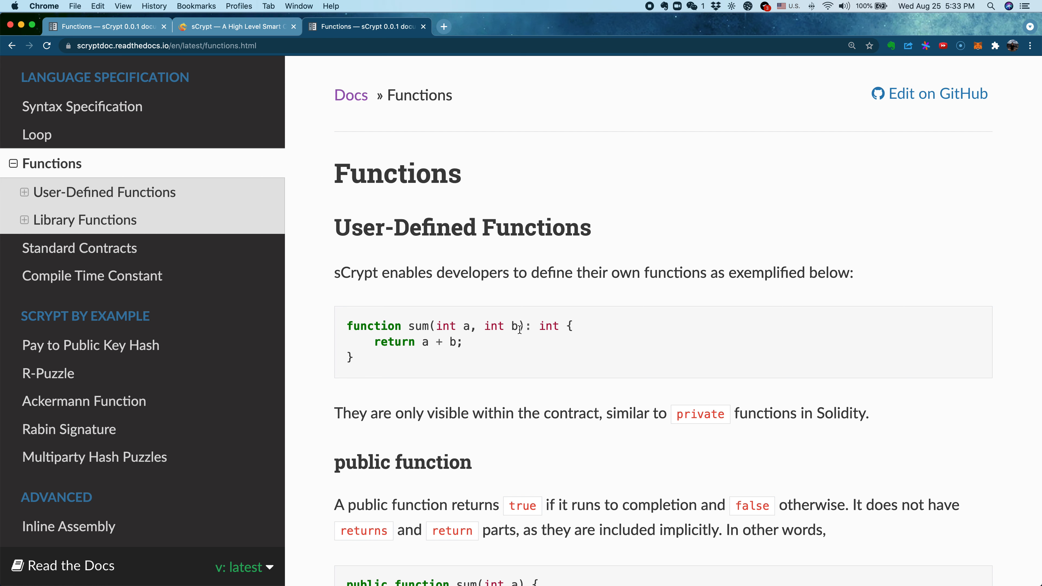
pyautogui.moveTo(544, 328)
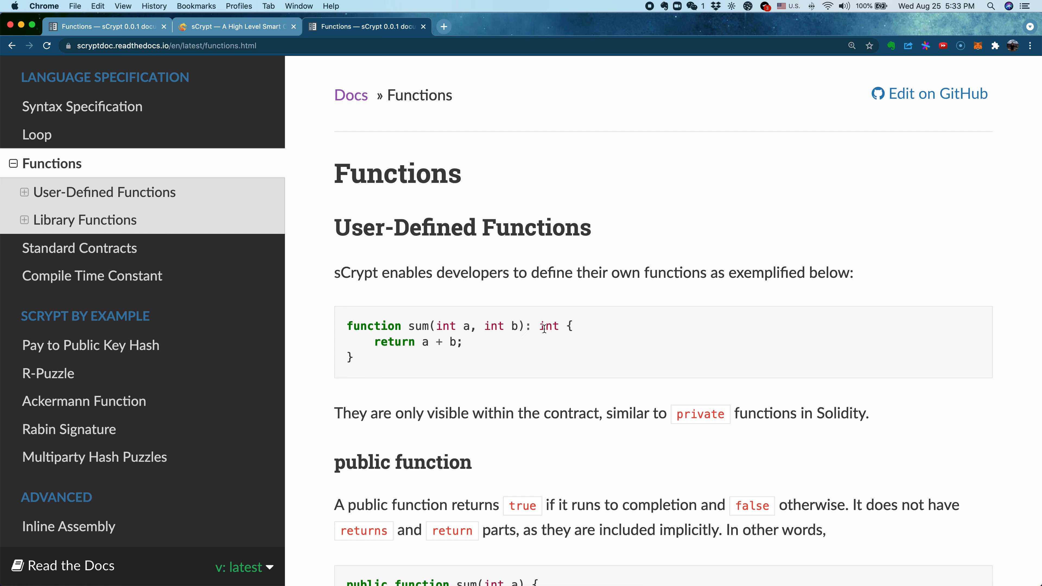
pyautogui.moveTo(415, 352)
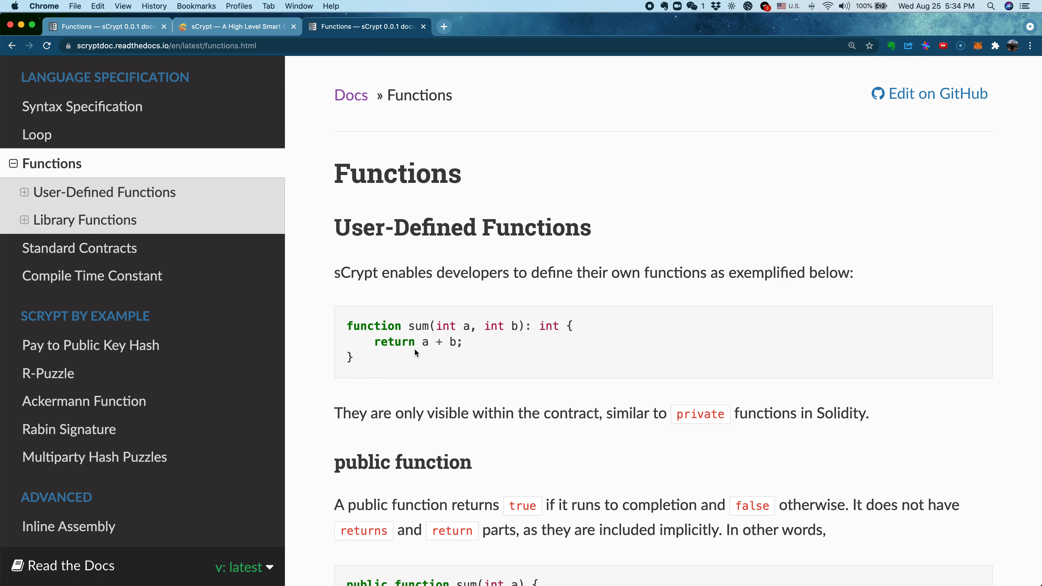
pyautogui.moveTo(470, 349)
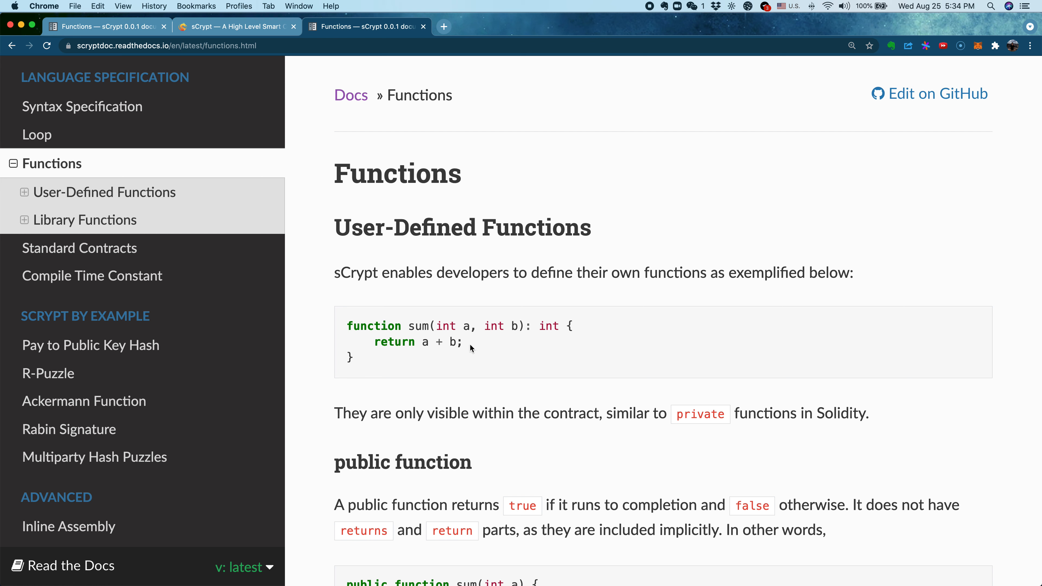
pyautogui.moveTo(461, 335)
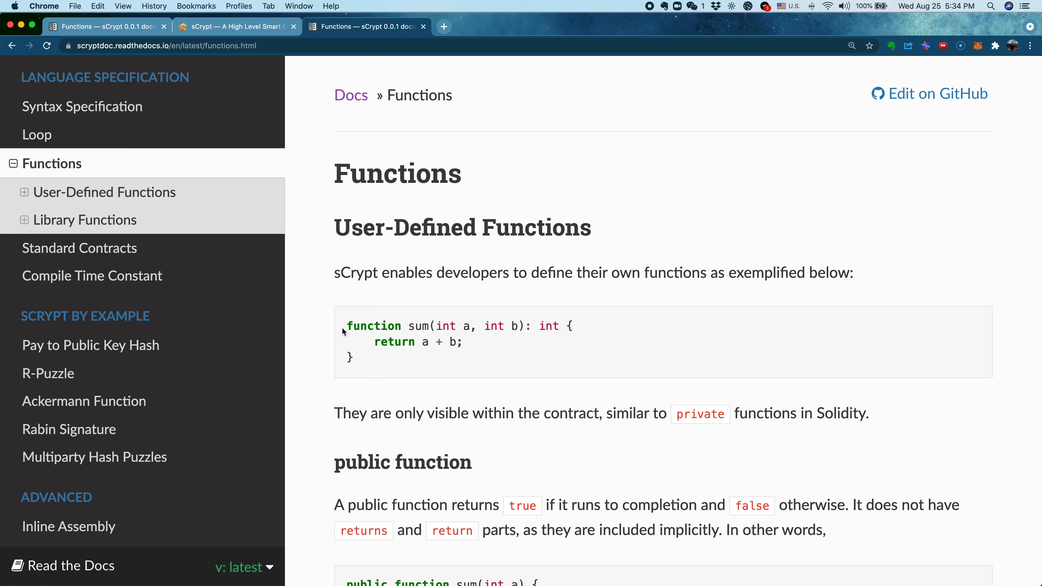
pyautogui.moveTo(349, 328)
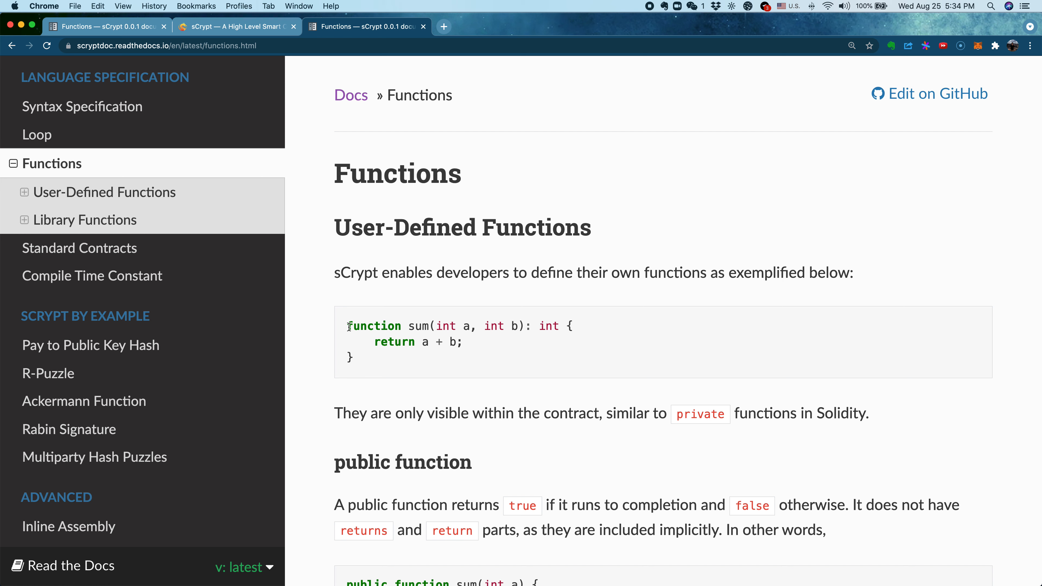
pyautogui.moveTo(494, 326)
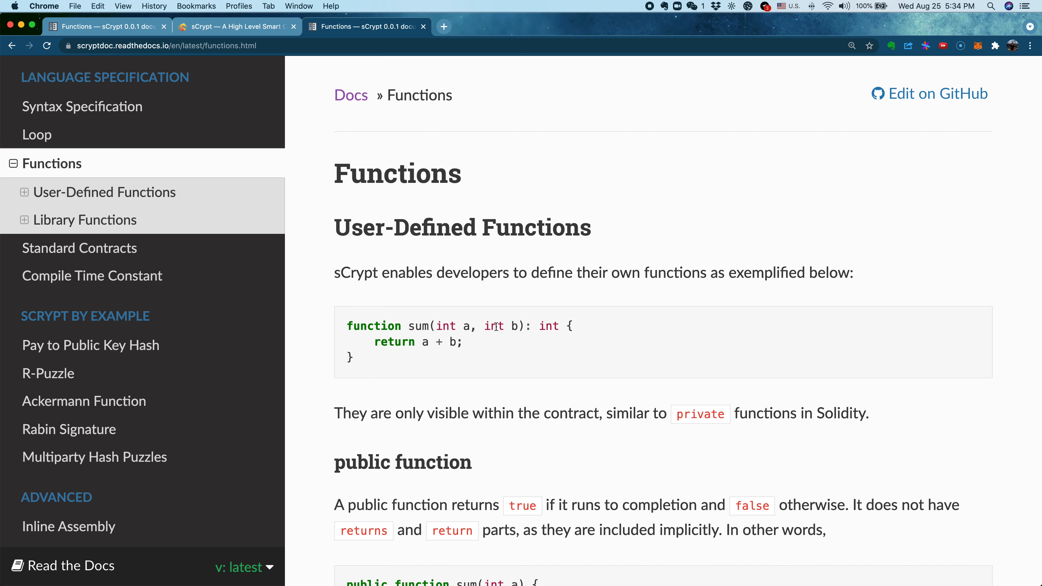
pyautogui.moveTo(510, 326)
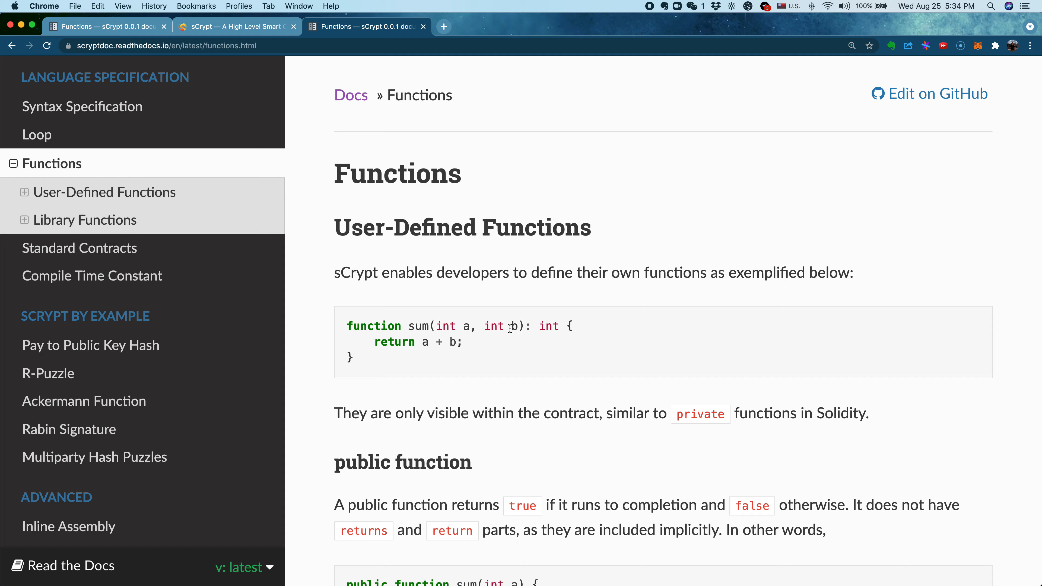
# - Scroll through the return rule, highlighting 'return' and 'ret' in the rewritten abs example, down to Library Functions
pyautogui.scroll(-3)
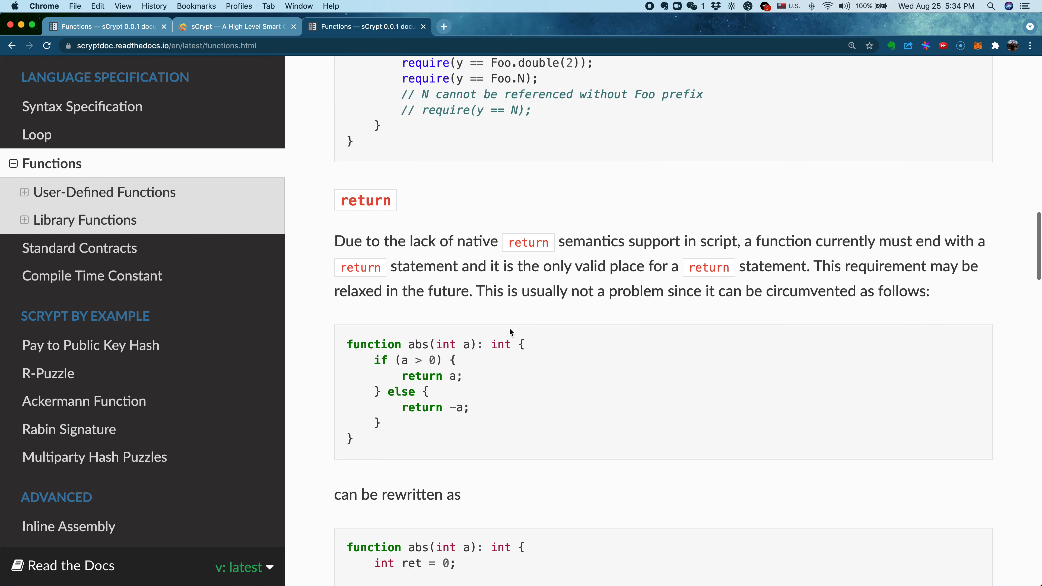
pyautogui.scroll(-3)
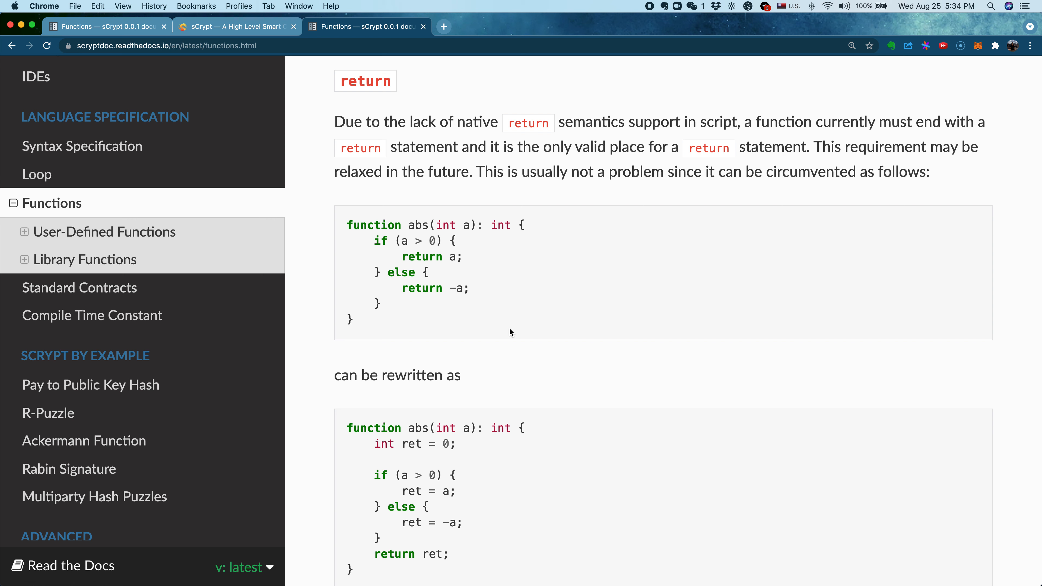
pyautogui.moveTo(382, 537)
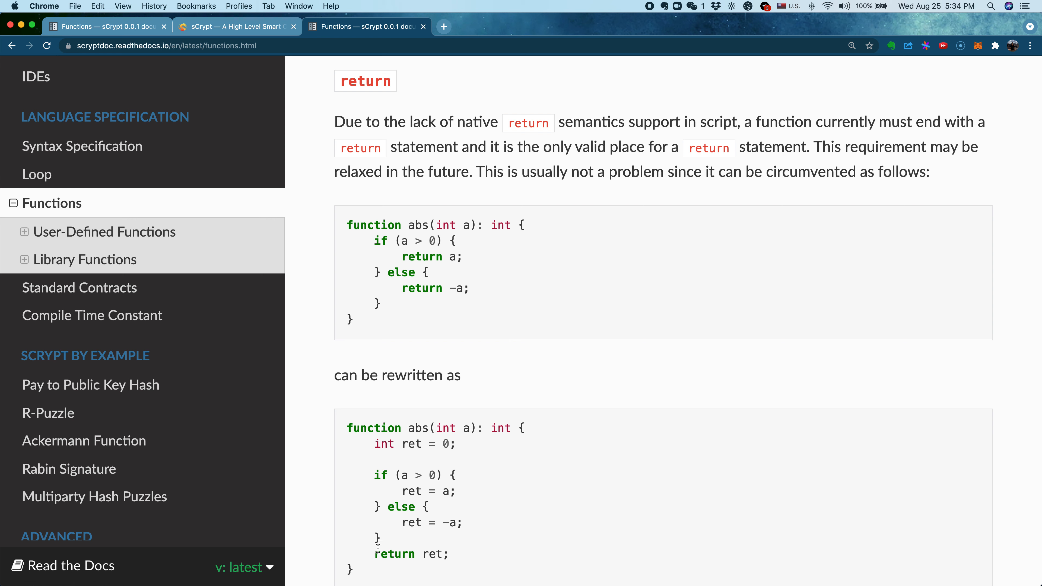
pyautogui.doubleClick(393, 554)
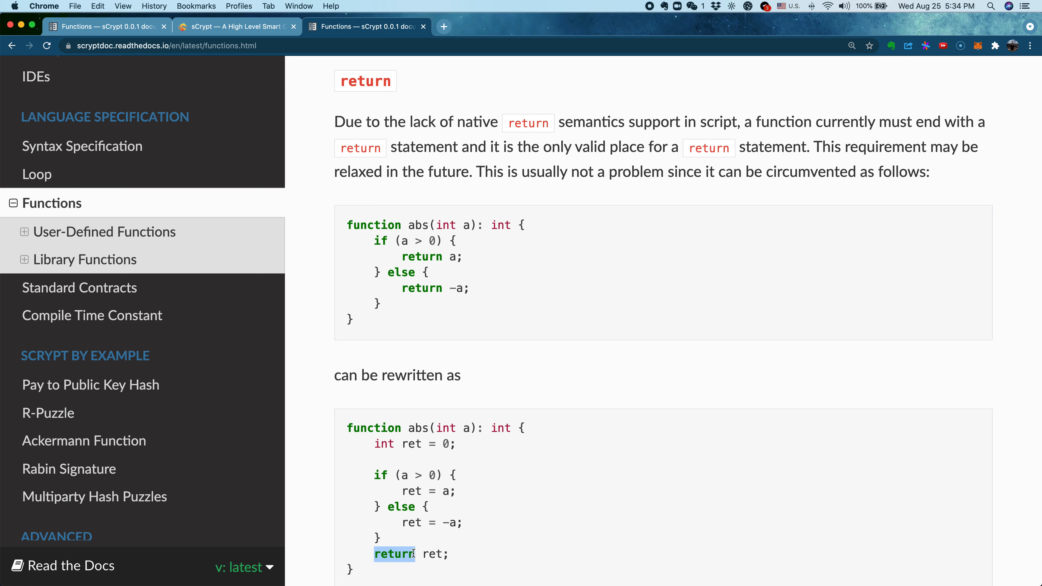
pyautogui.moveTo(402, 380)
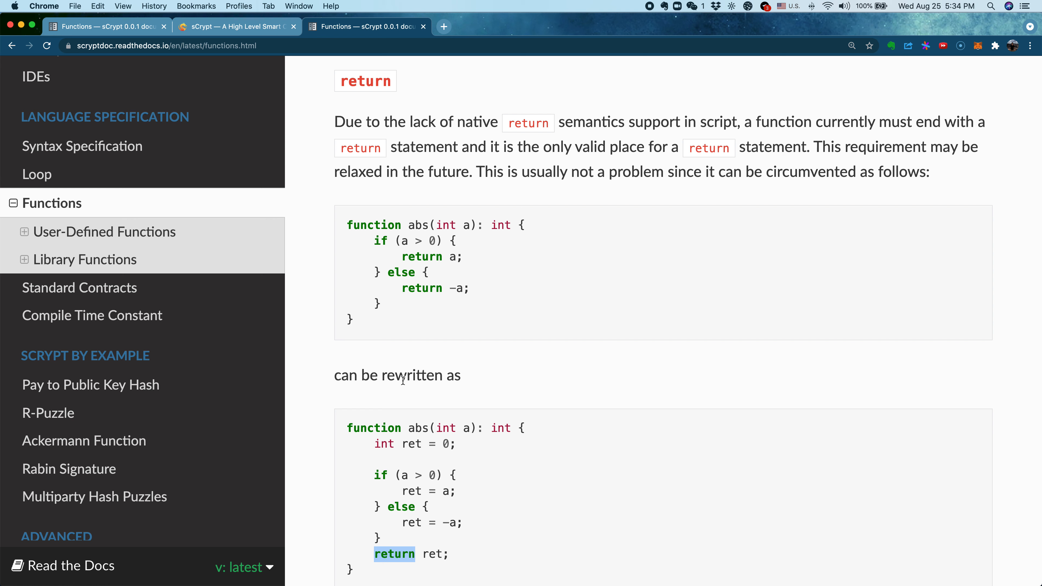
pyautogui.moveTo(374, 237)
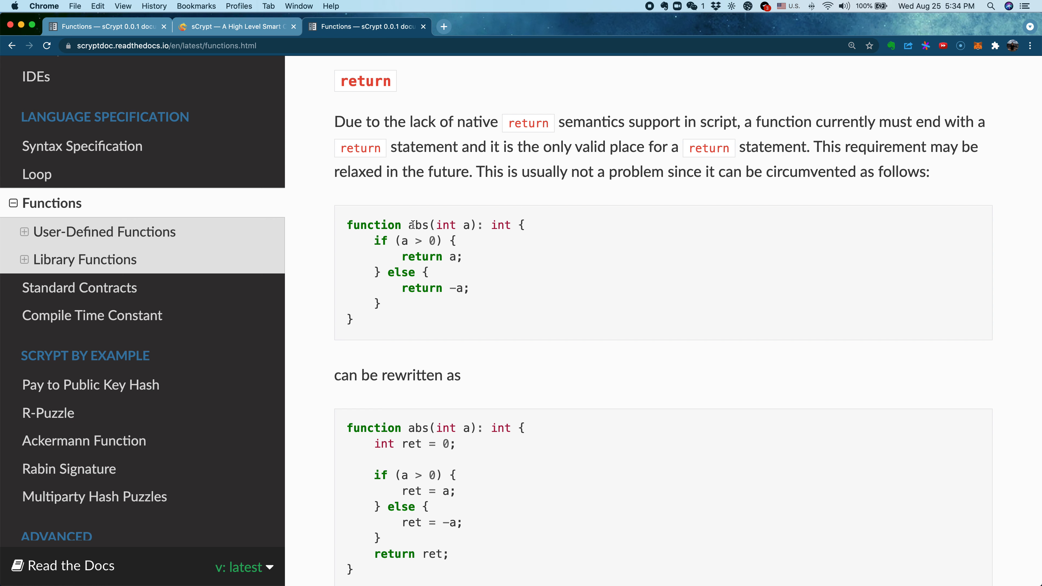
pyautogui.moveTo(455, 224)
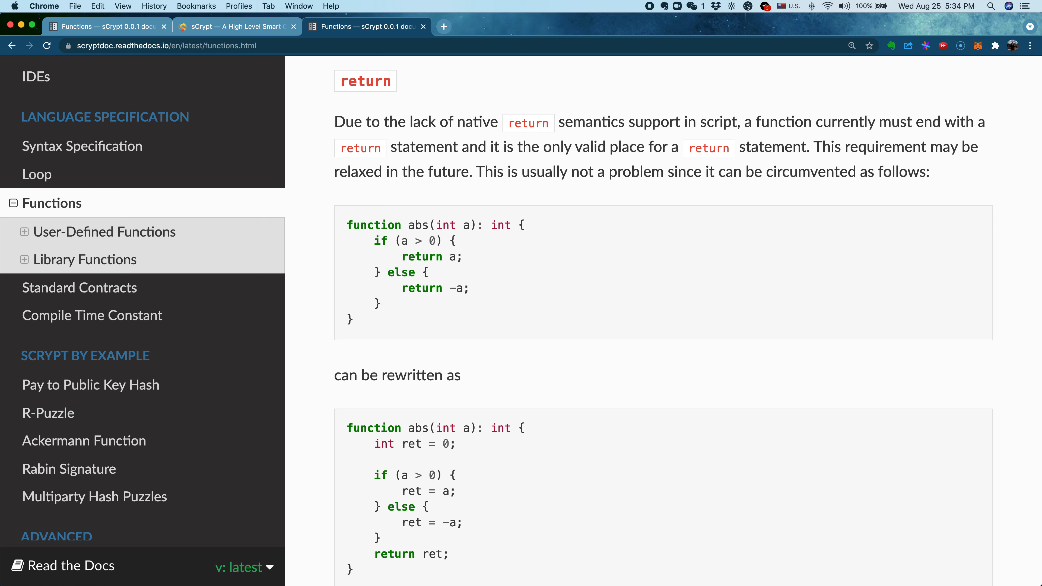
pyautogui.moveTo(403, 487)
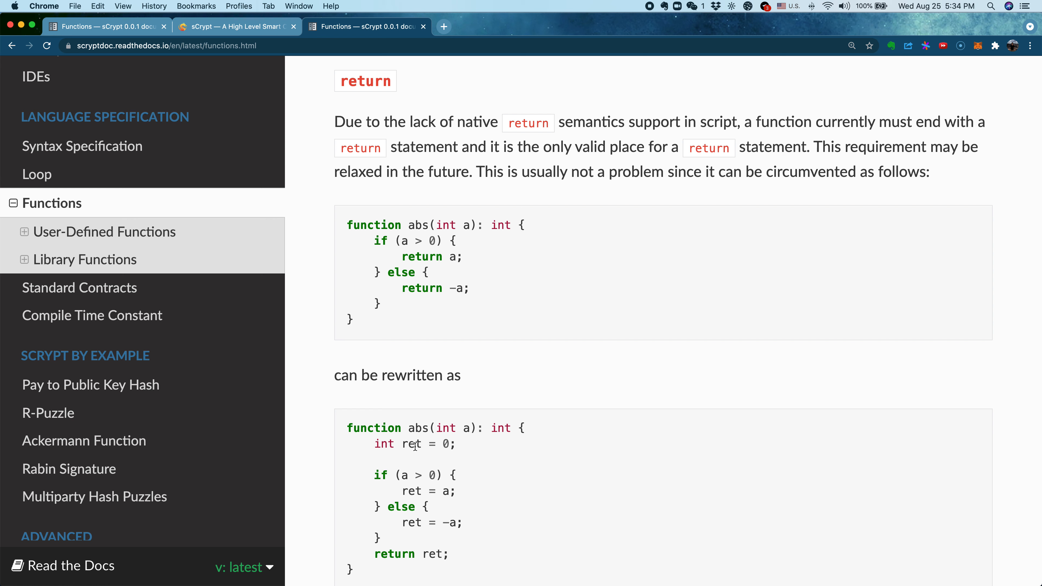
pyautogui.doubleClick(394, 553)
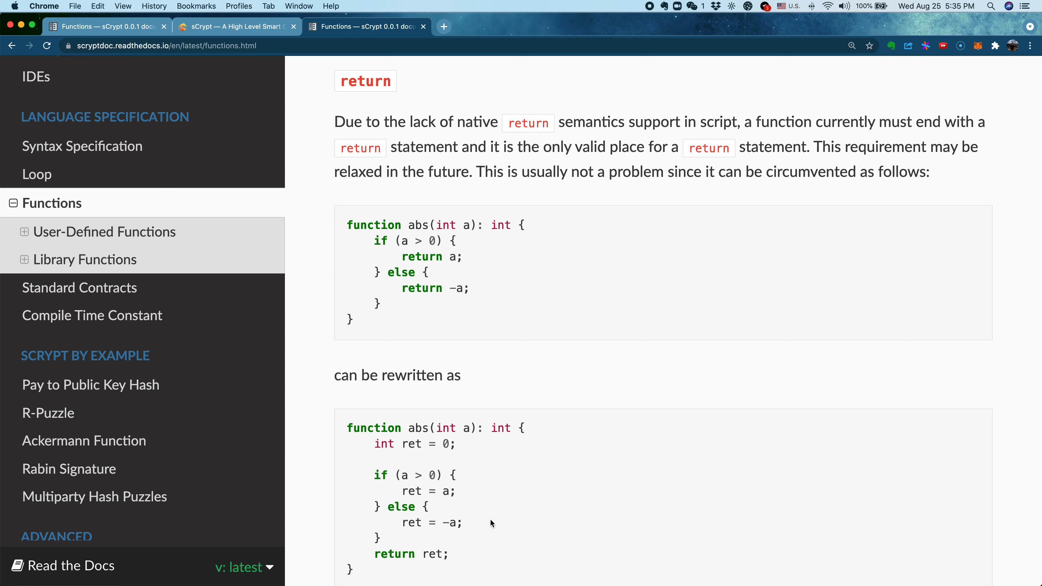
pyautogui.scroll(-3)
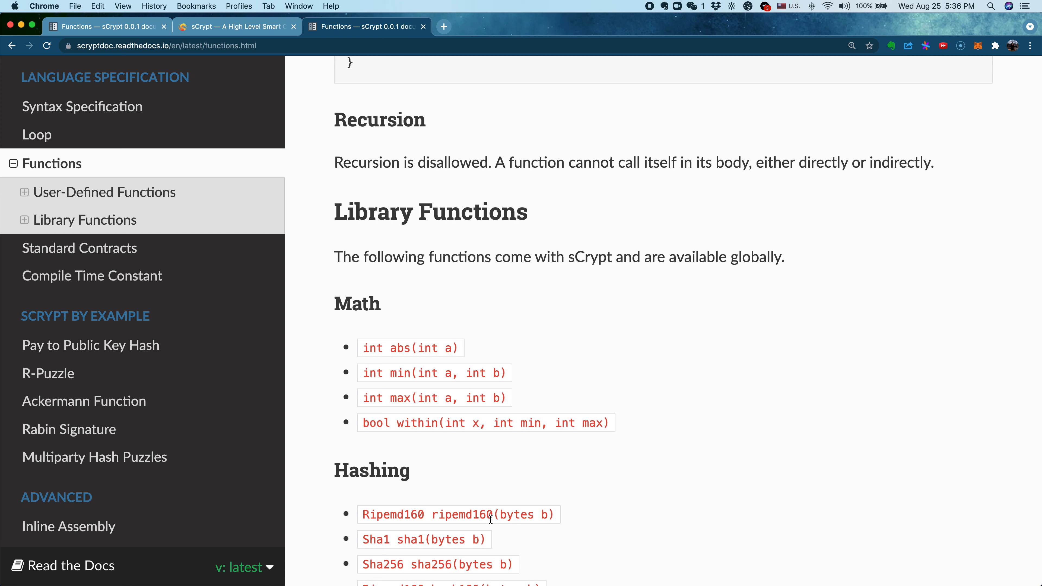
pyautogui.moveTo(343, 304)
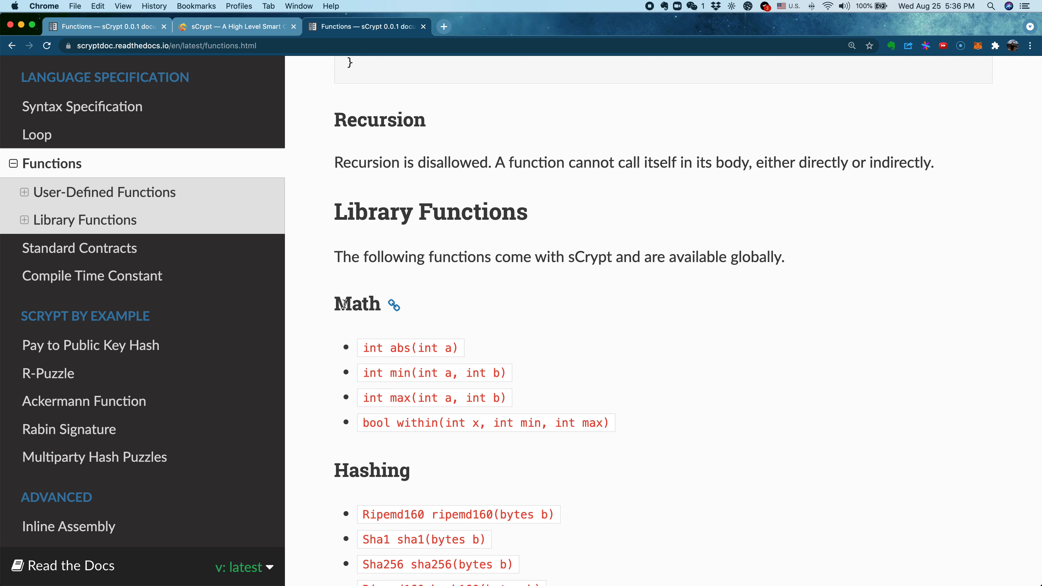
# - Scroll past the Math and Hashing lists to Signature Verification, repeat() and bytes Operations
pyautogui.scroll(-3)
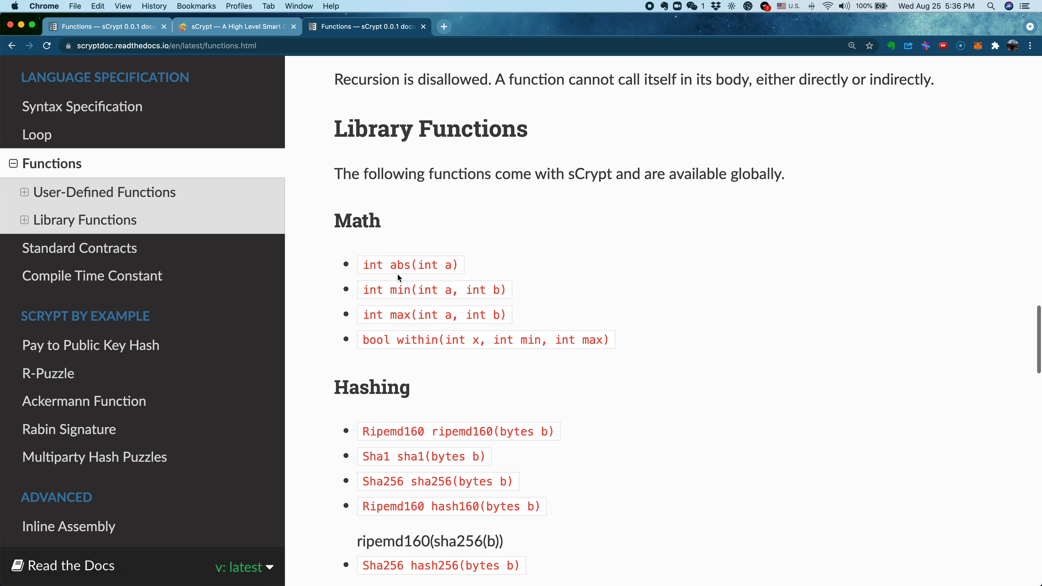
pyautogui.moveTo(397, 311)
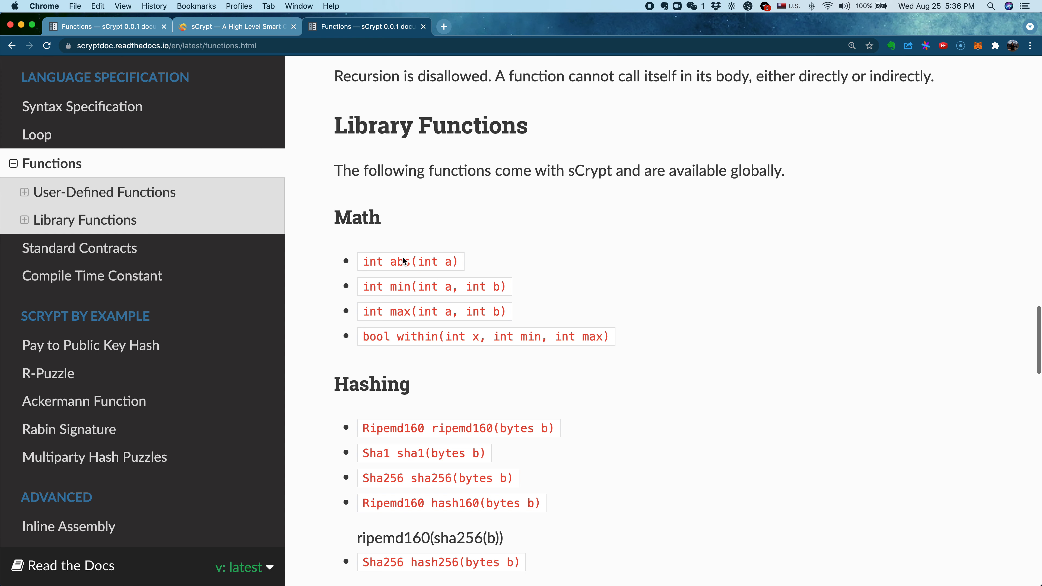
pyautogui.scroll(-3)
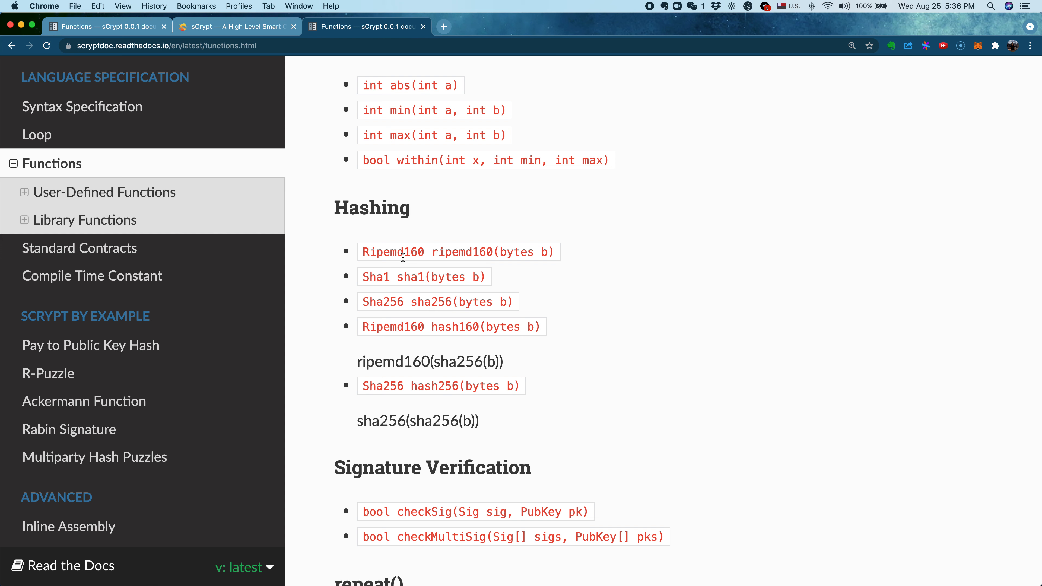
pyautogui.scroll(-3)
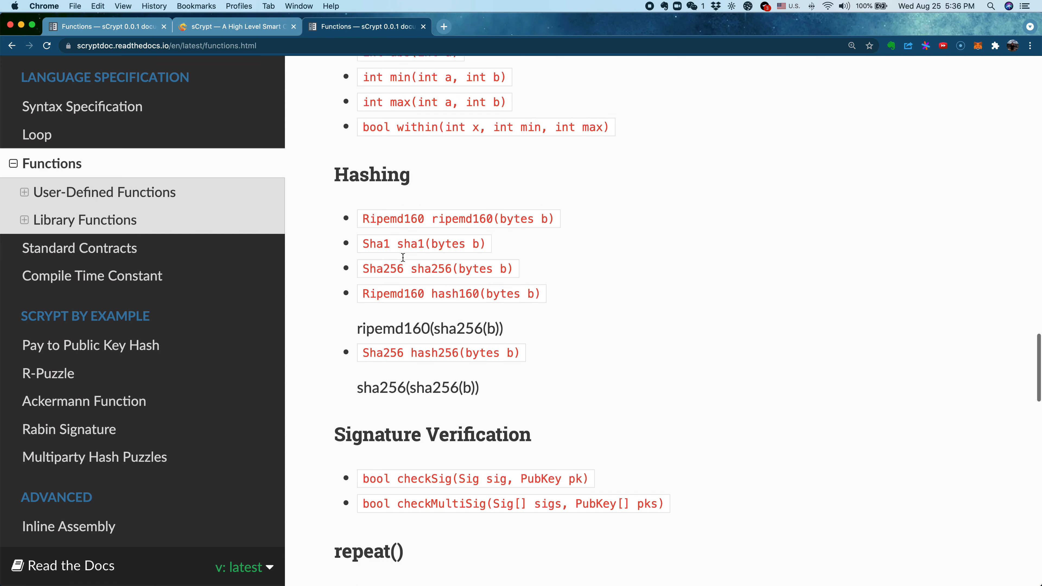
pyautogui.scroll(-3)
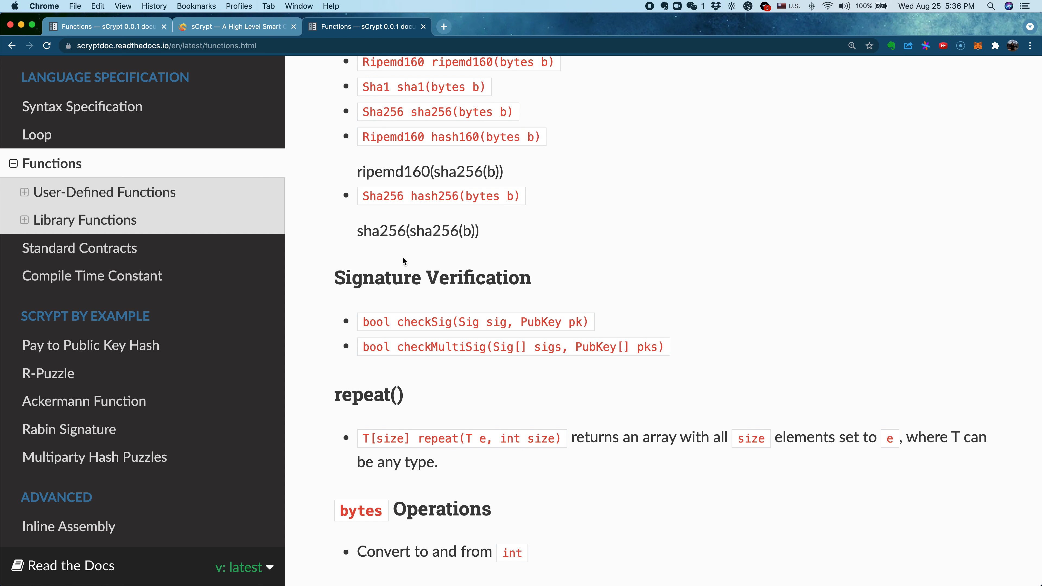
# - Highlight checkSig and checkMultiSig, then scroll to the unpack/pack bytes conversion examples
pyautogui.doubleClick(424, 322)
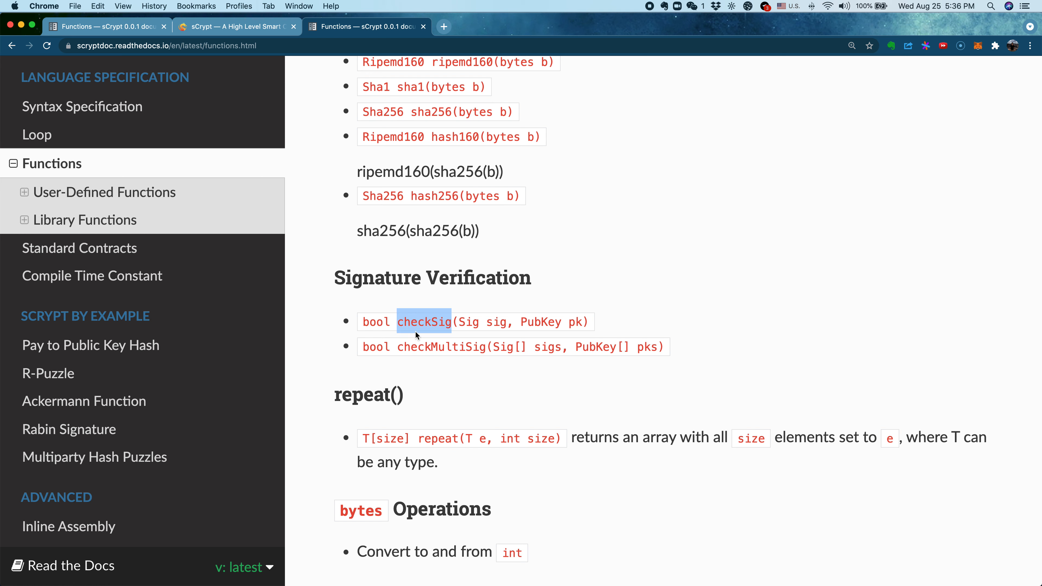
pyautogui.moveTo(436, 348)
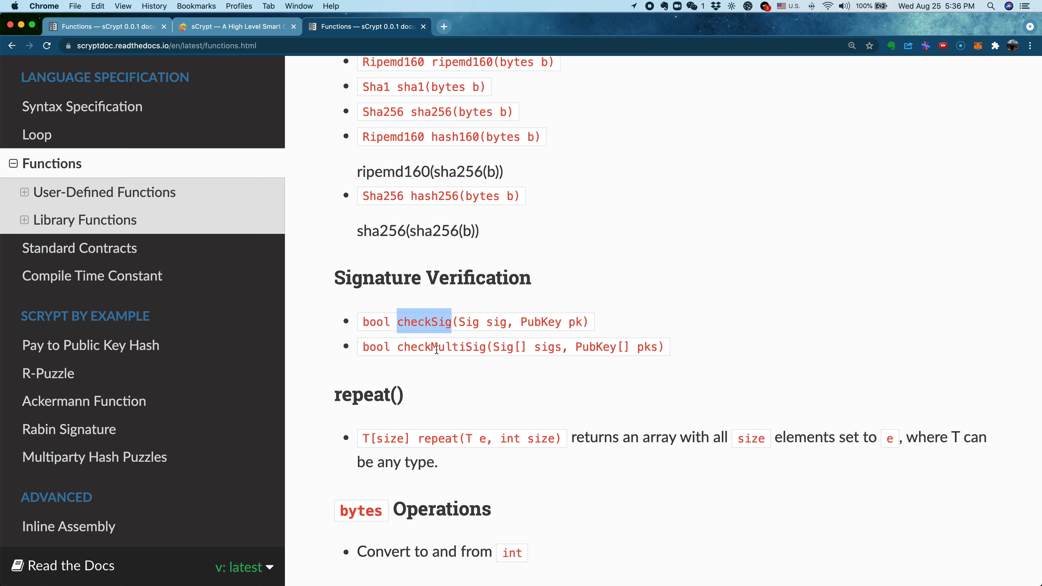
pyautogui.doubleClick(440, 346)
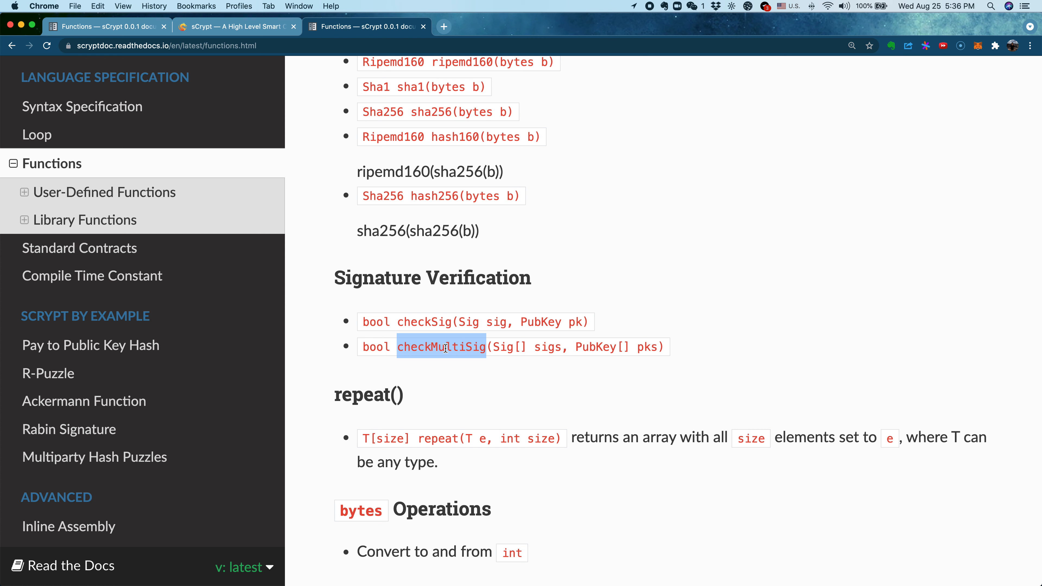
pyautogui.scroll(-3)
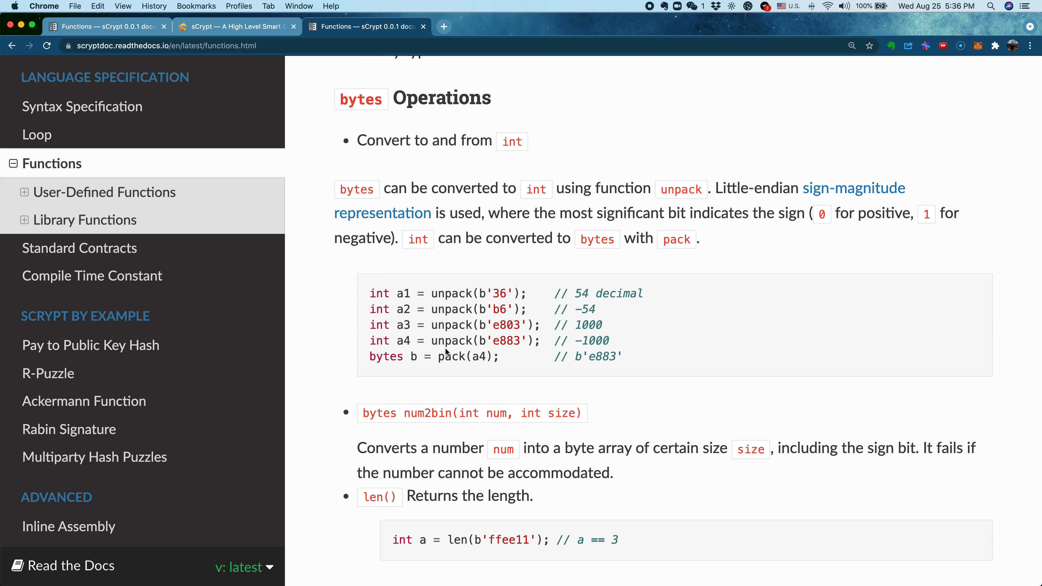
pyautogui.doubleClick(451, 292)
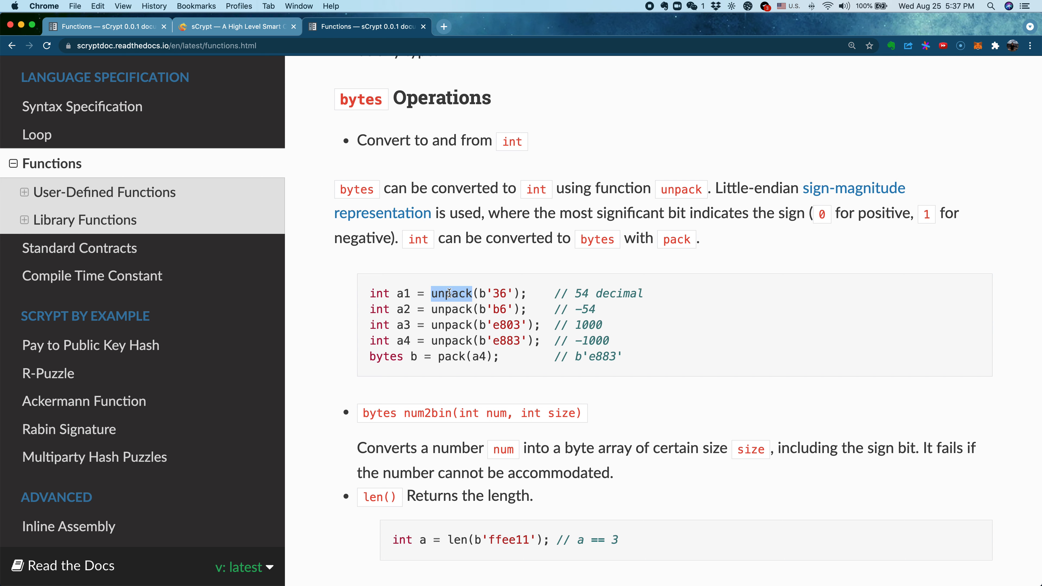
pyautogui.moveTo(508, 293)
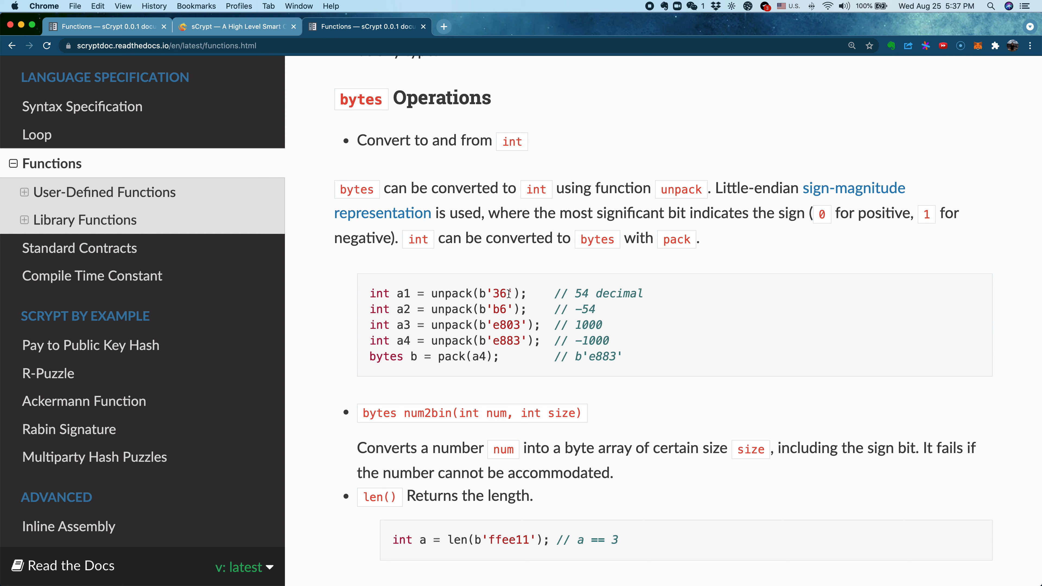
pyautogui.doubleClick(496, 293)
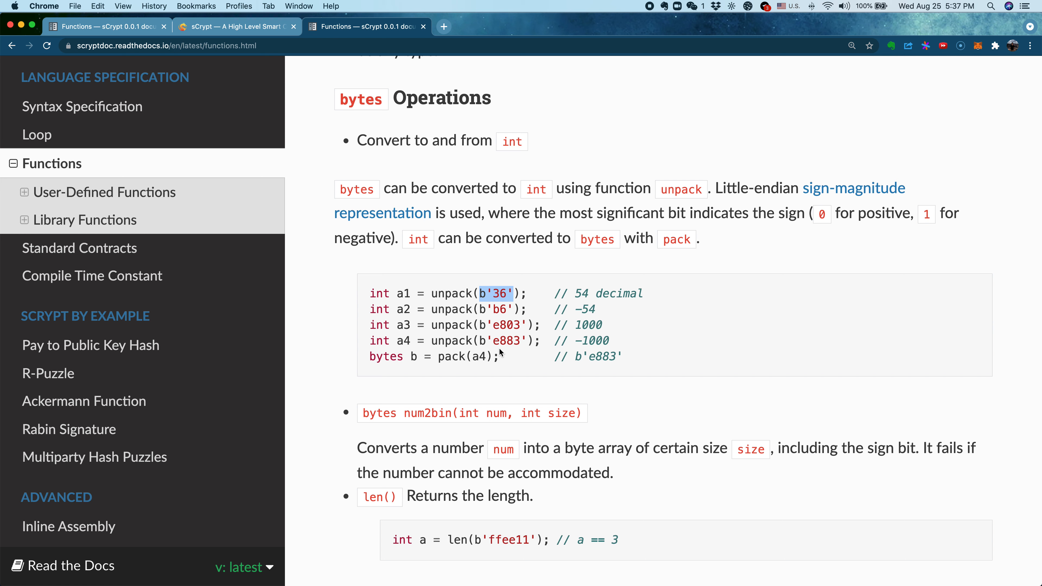
pyautogui.doubleClick(450, 356)
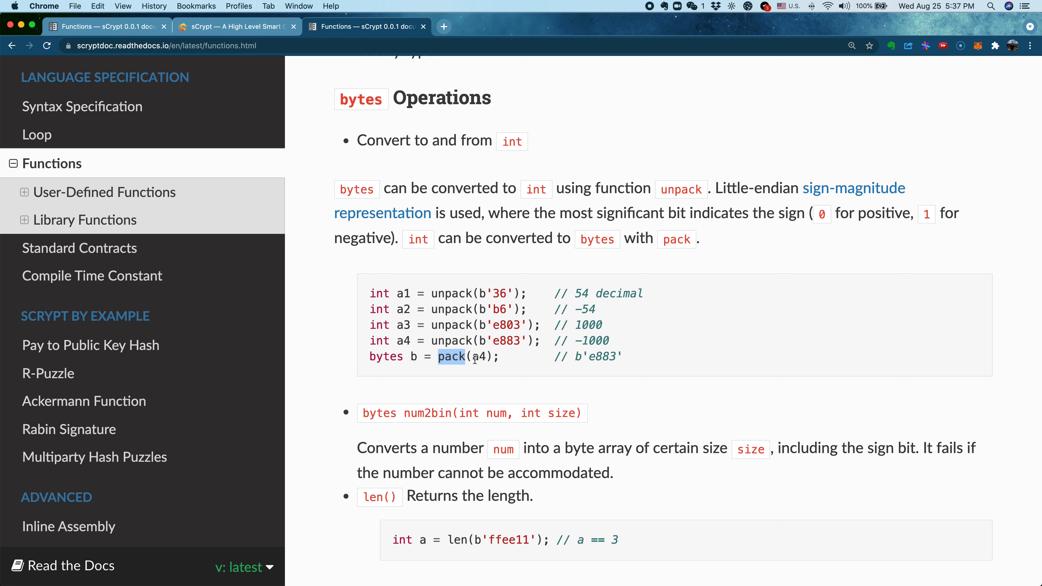
# - Scroll to the page end and highlight the b[start:end] Slicing Operator syntax
pyautogui.scroll(-3)
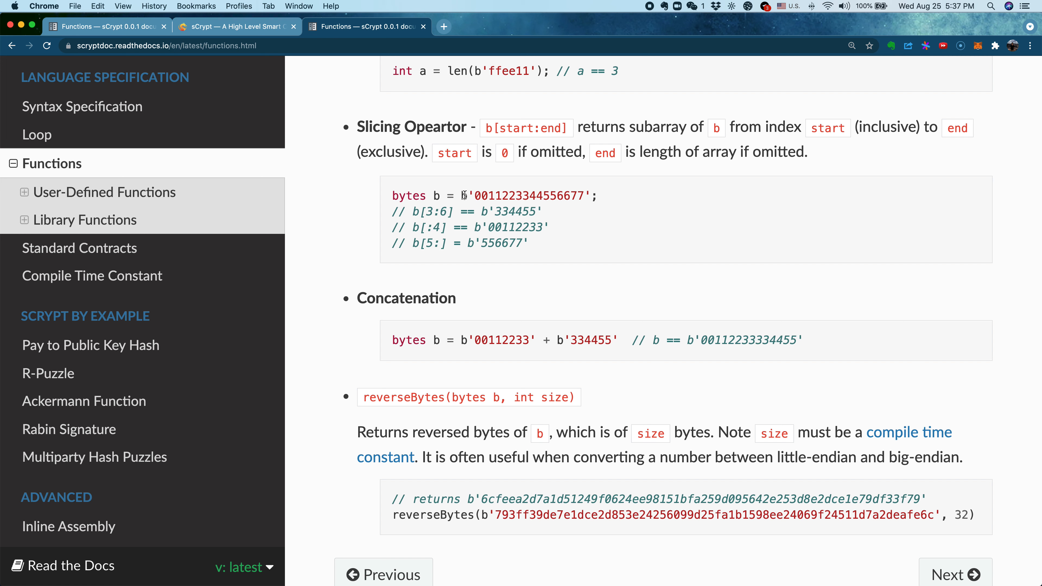
pyautogui.moveTo(477, 153)
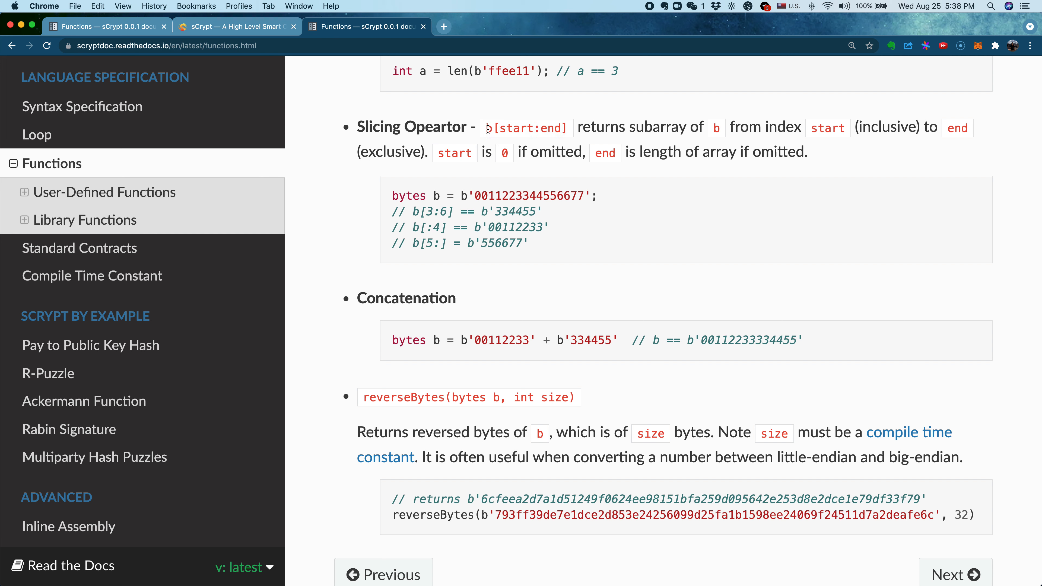
pyautogui.doubleClick(524, 128)
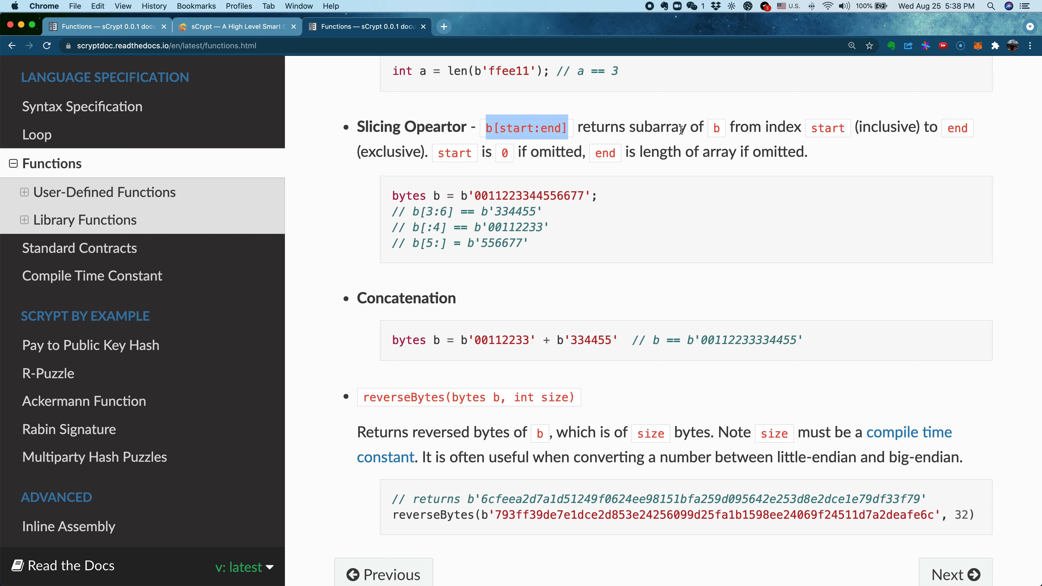
pyautogui.moveTo(484, 224)
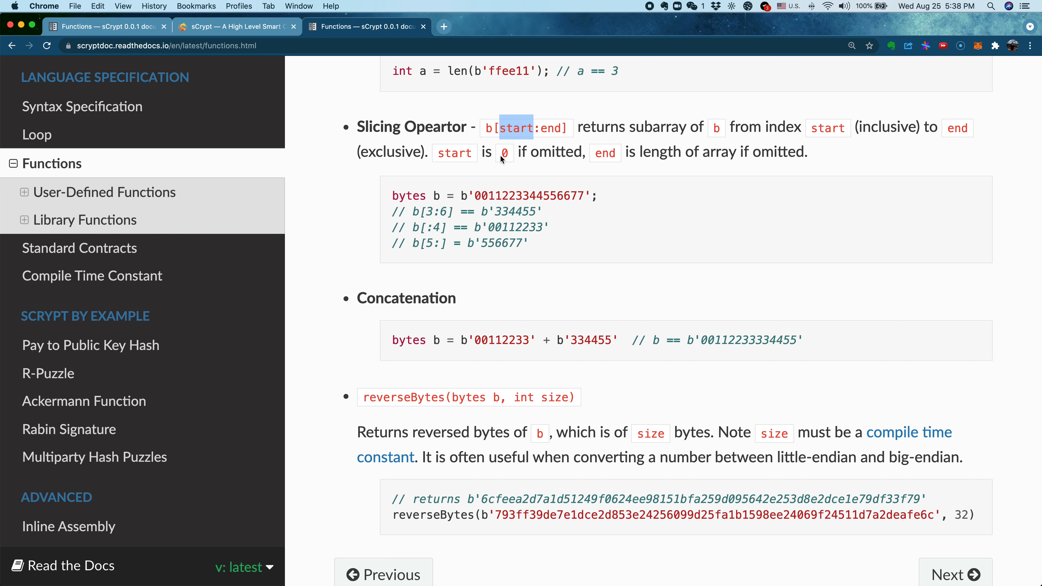
pyautogui.moveTo(550, 131)
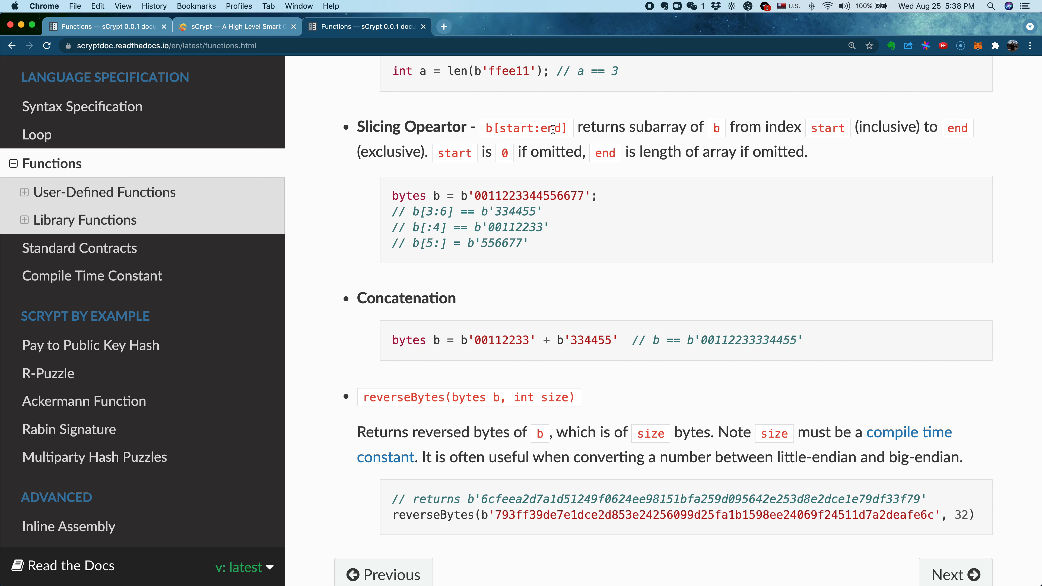
pyautogui.moveTo(578, 130)
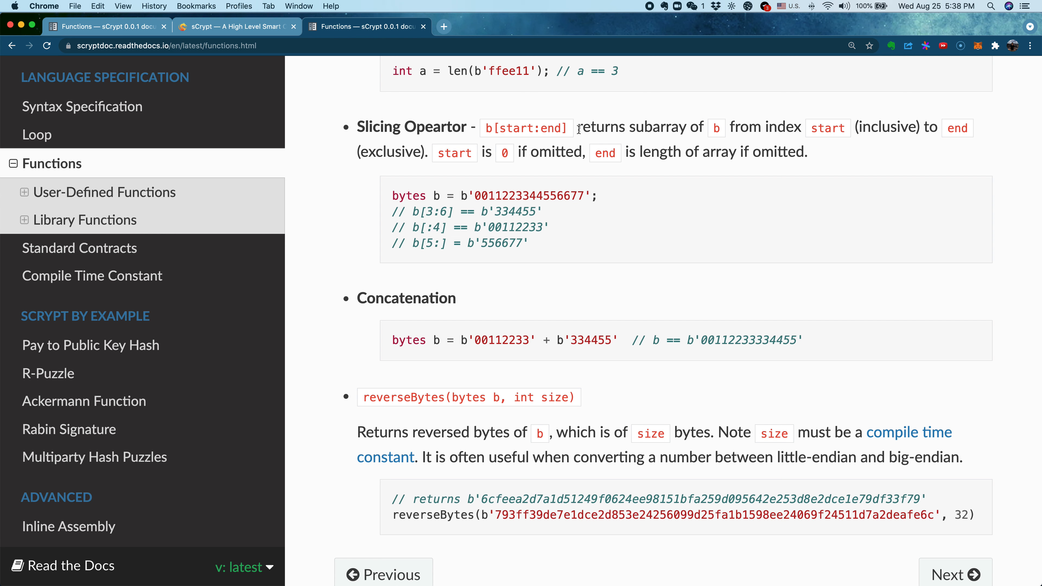
pyautogui.moveTo(444, 388)
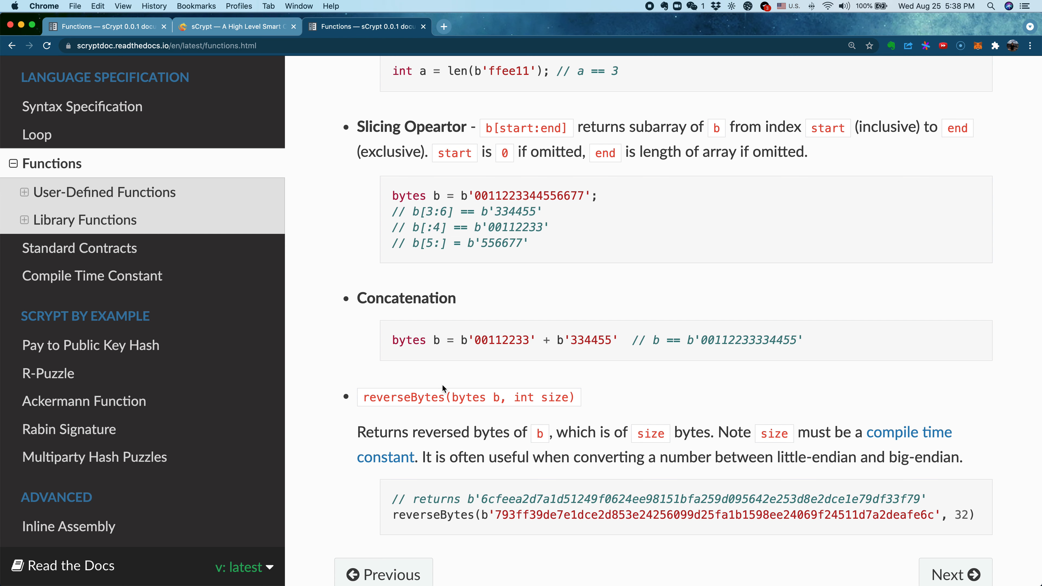